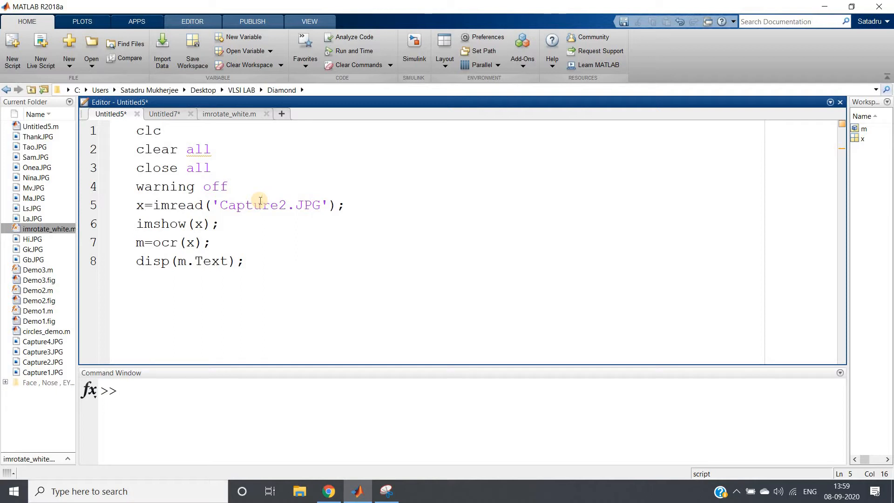
mouse_move(151, 140)
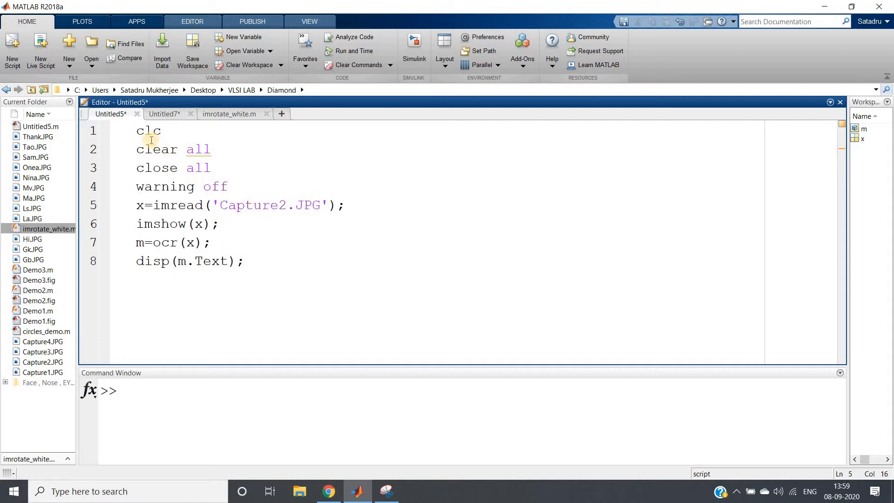
- Review the ocr documentation example and its ocrResults properties output
left_click_drag(149, 131, 237, 205)
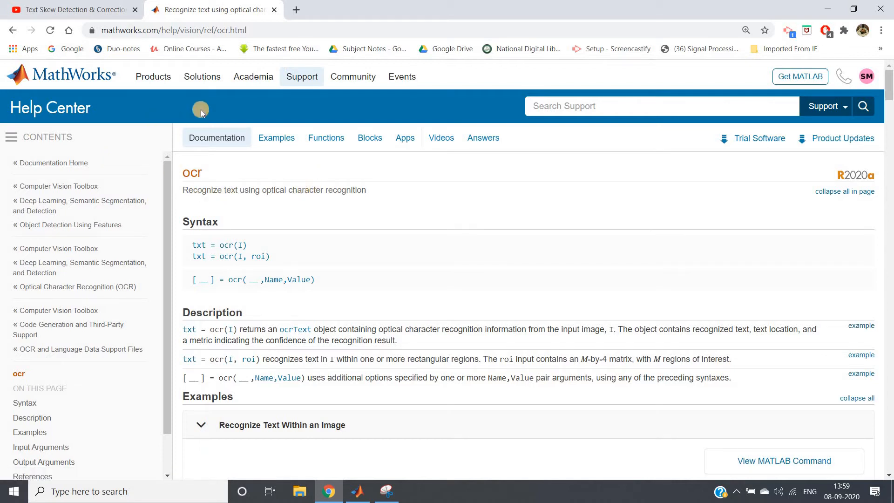
scroll("down", 3)
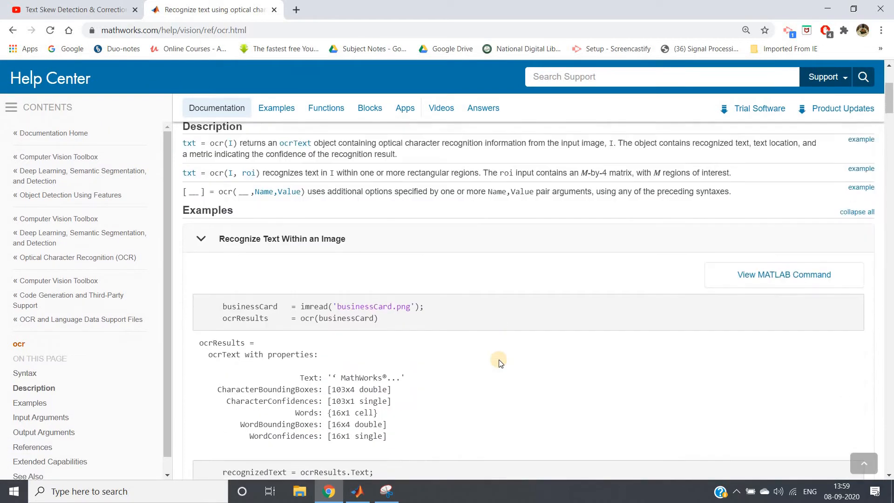
scroll("down", 3)
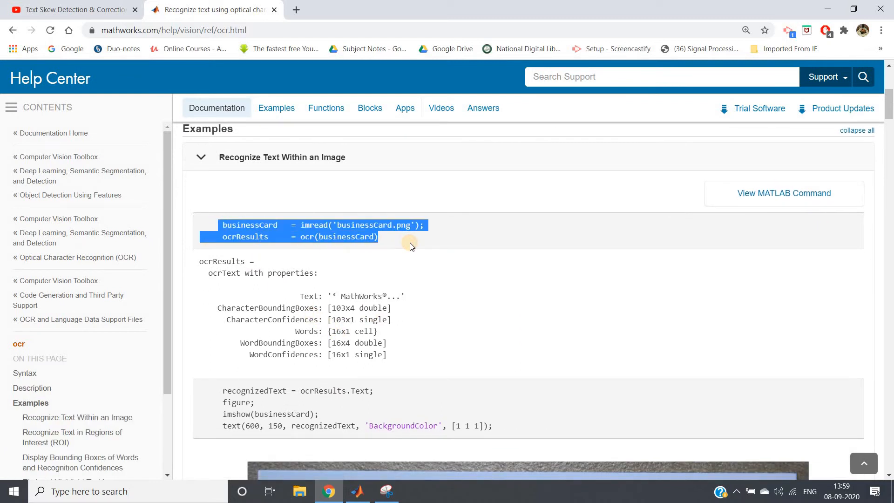
mouse_move(360, 231)
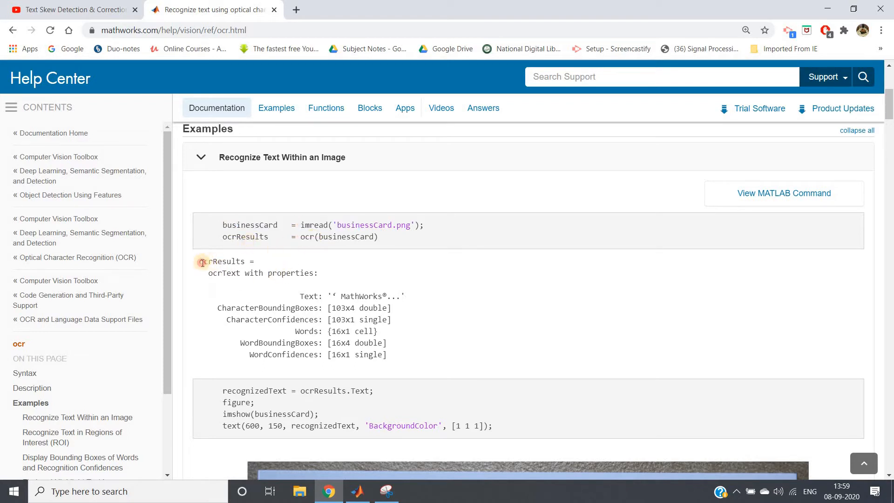
left_click_drag(201, 261, 397, 365)
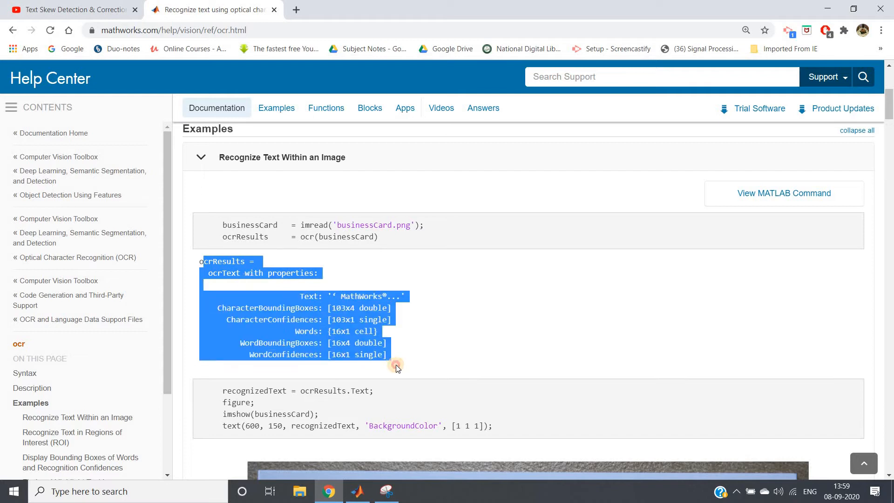
mouse_move(325, 313)
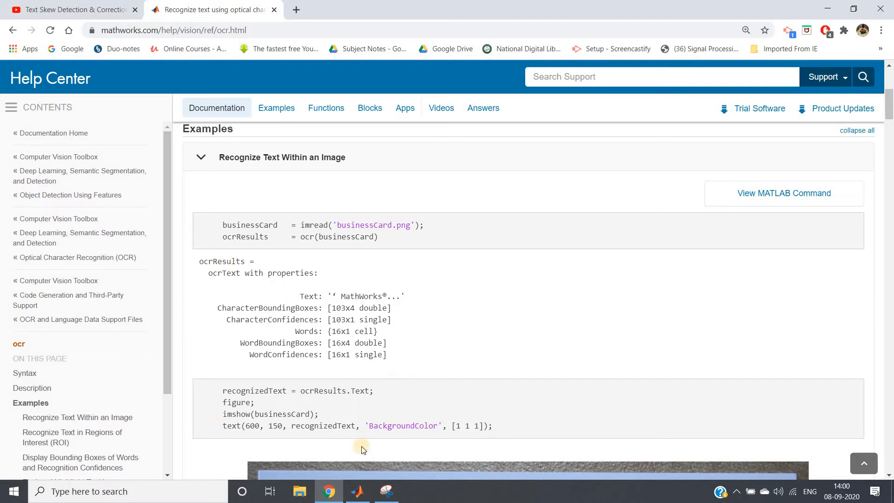
left_click(358, 491)
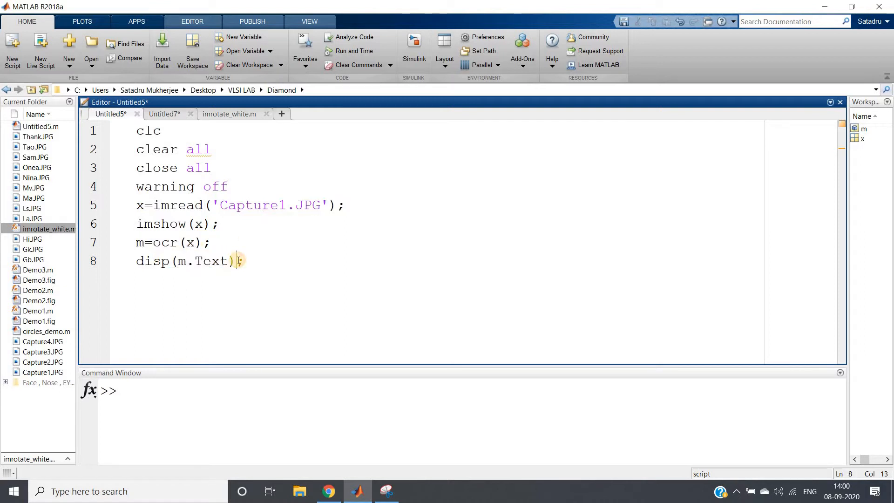
- Run the whole script on Capture1.JPG so the A–T letter grid prints in the Command Window
key("ctrl+a")
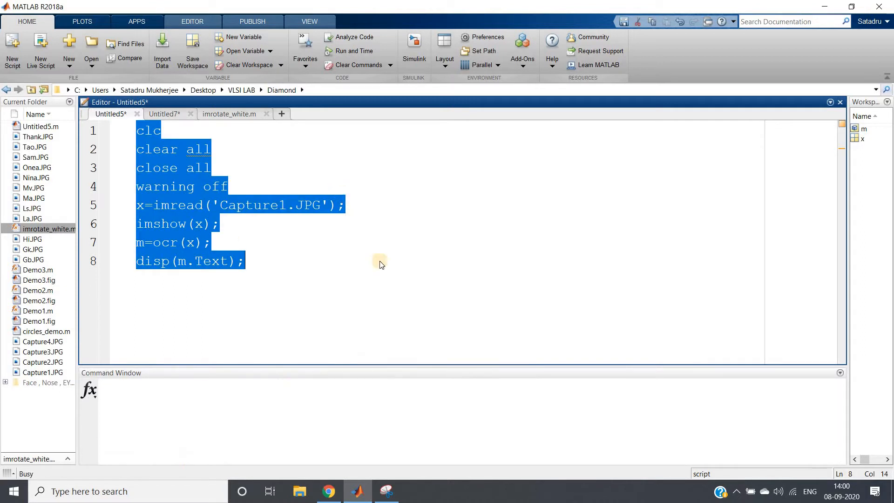
key("f5")
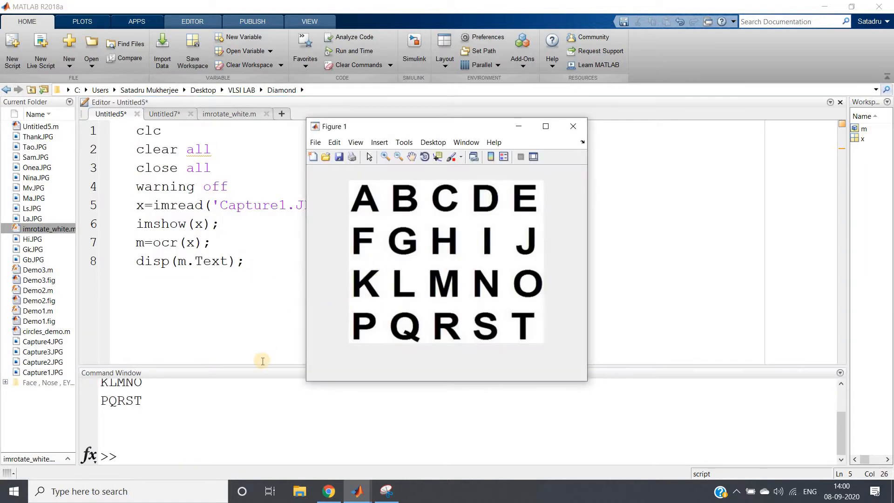
left_click(573, 126)
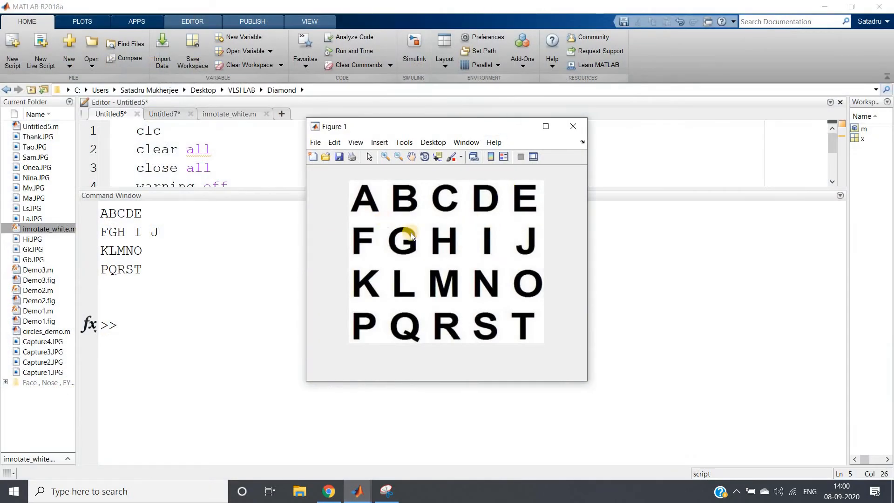
mouse_move(470, 255)
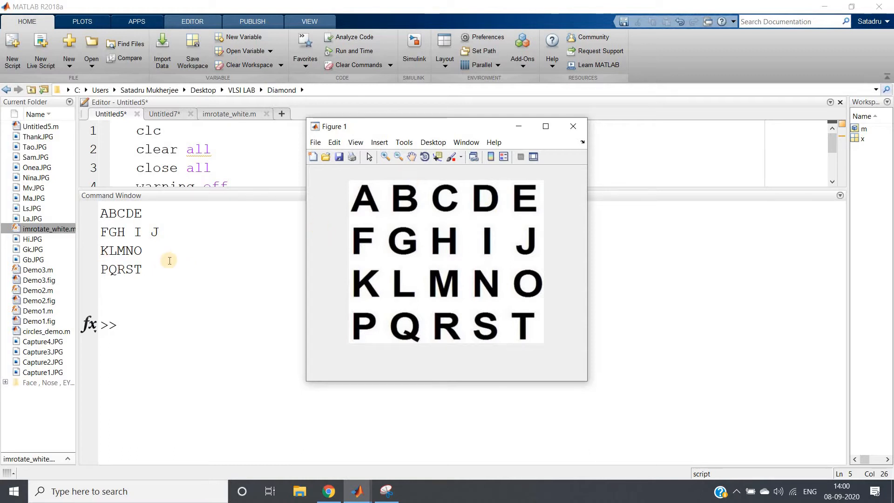
left_click(573, 126)
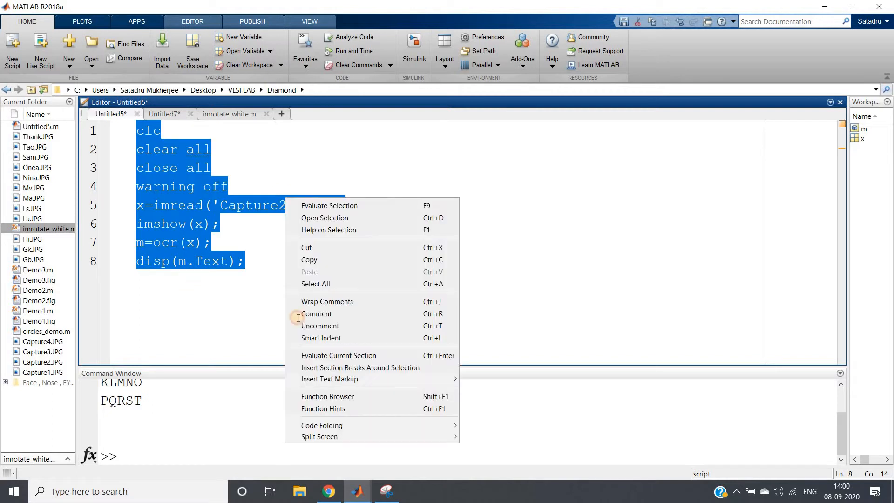
- Point imread at Capture2.JPG and run the script to print the paragraph text
left_click(382, 367)
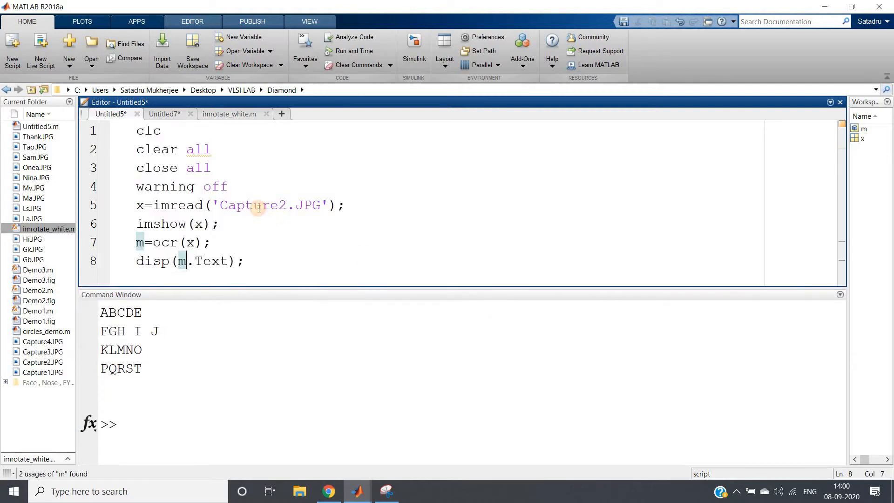
key("ctrl+a")
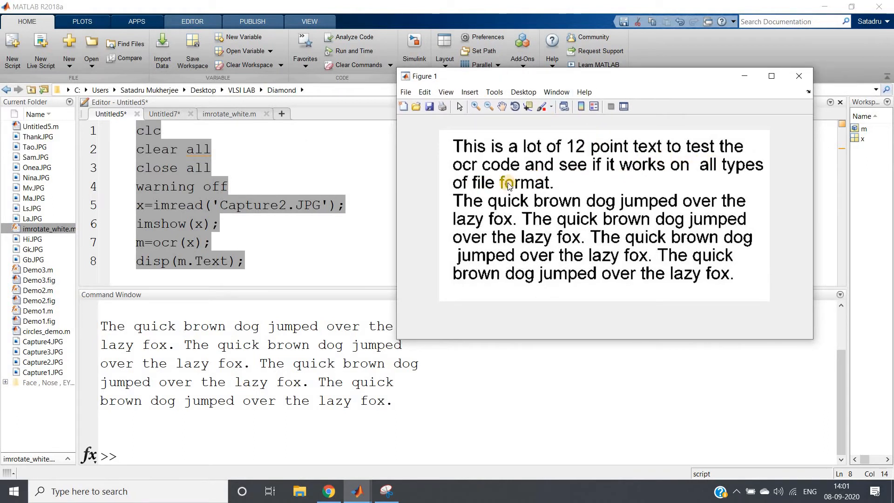
mouse_move(667, 186)
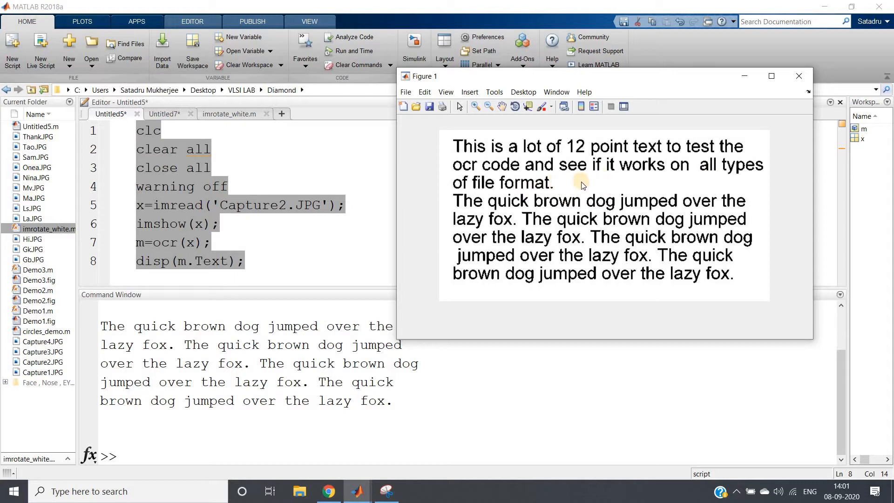
mouse_move(646, 210)
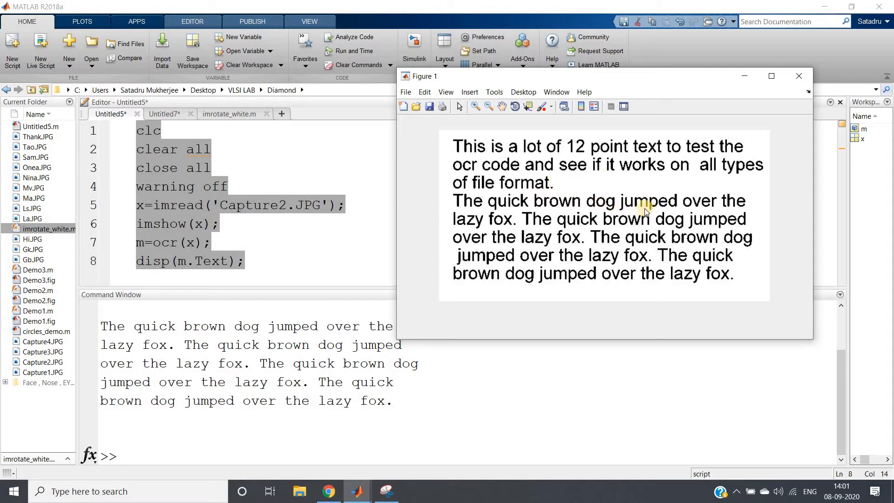
mouse_move(462, 248)
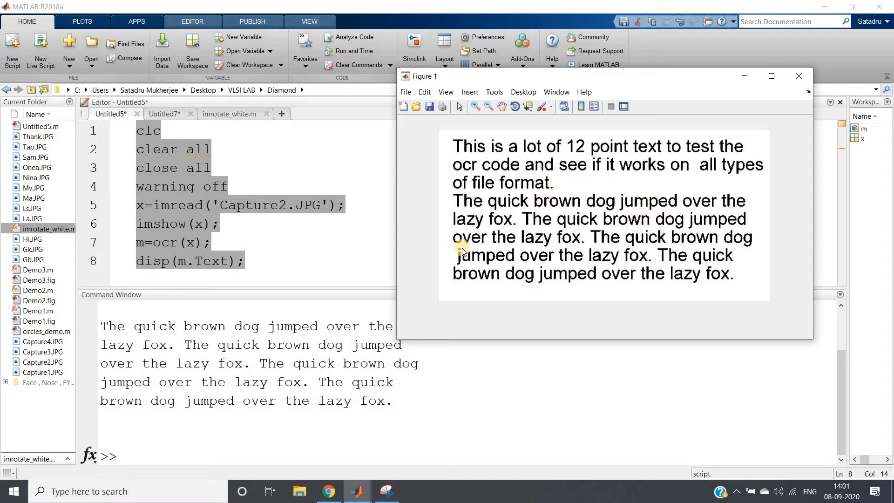
mouse_move(450, 260)
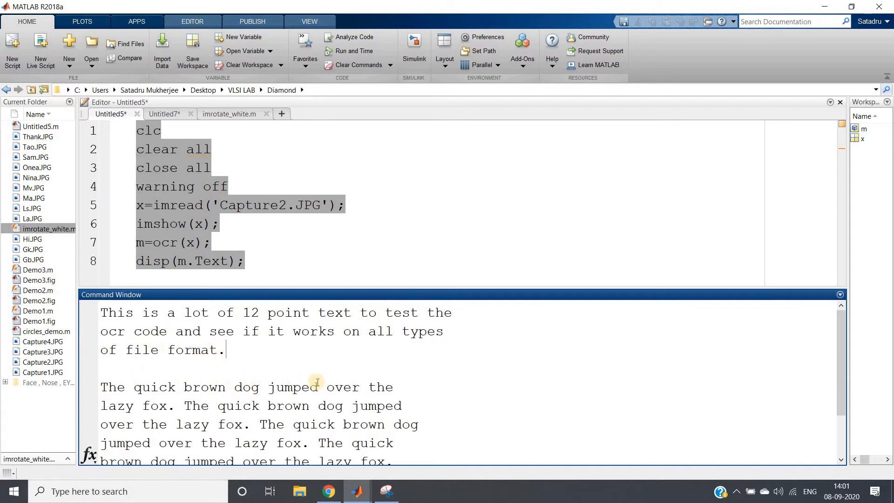
mouse_move(357, 412)
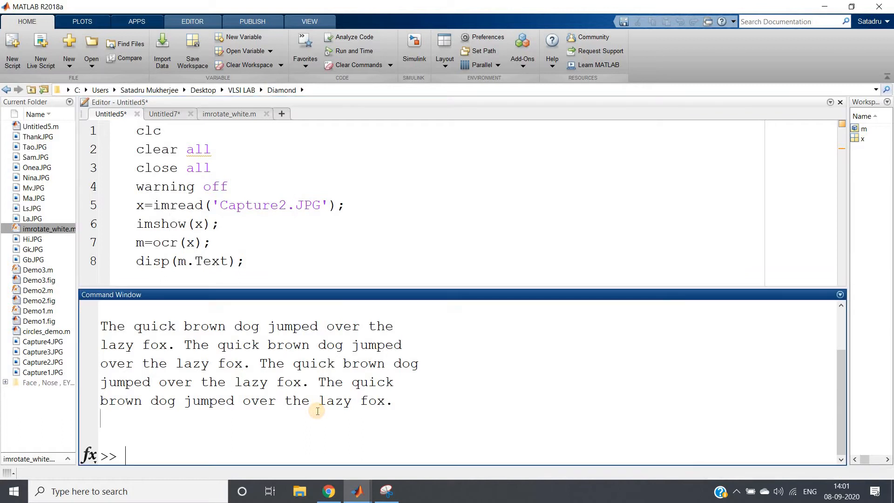
- Clear the Command Window and workspace with clc and clear all, then return to the script
type("clea")
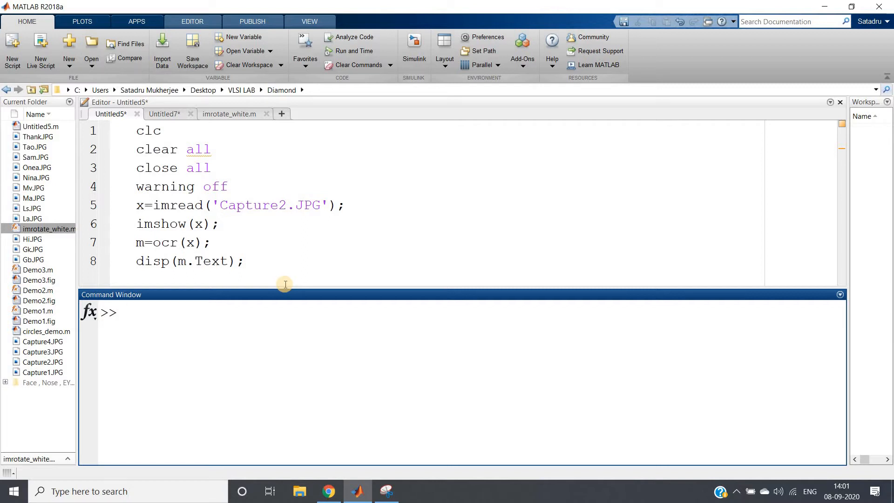
left_click(125, 313)
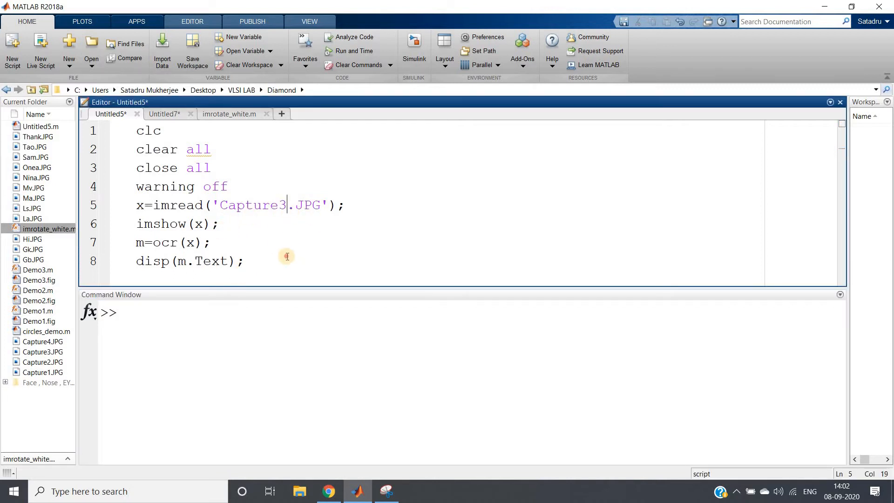
- Evaluate the script on tilted Capture3.JPG, see OCR print nothing, and close the figure
right_click(149, 148)
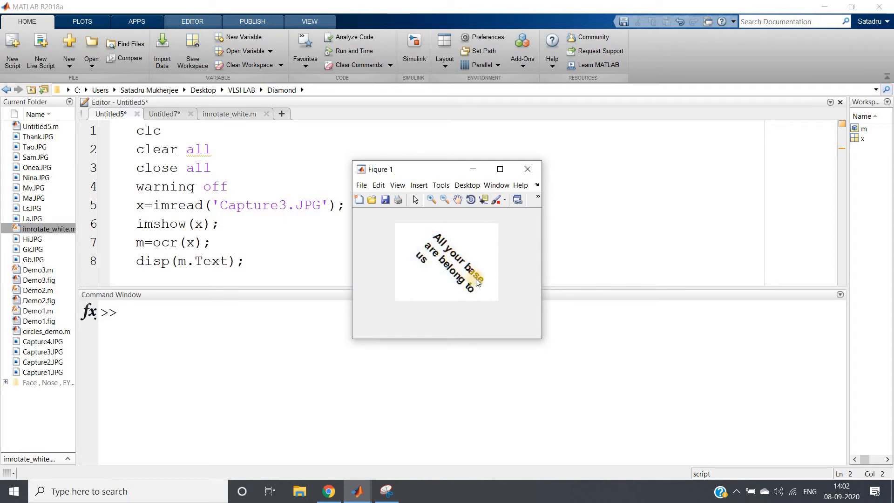
mouse_move(447, 288)
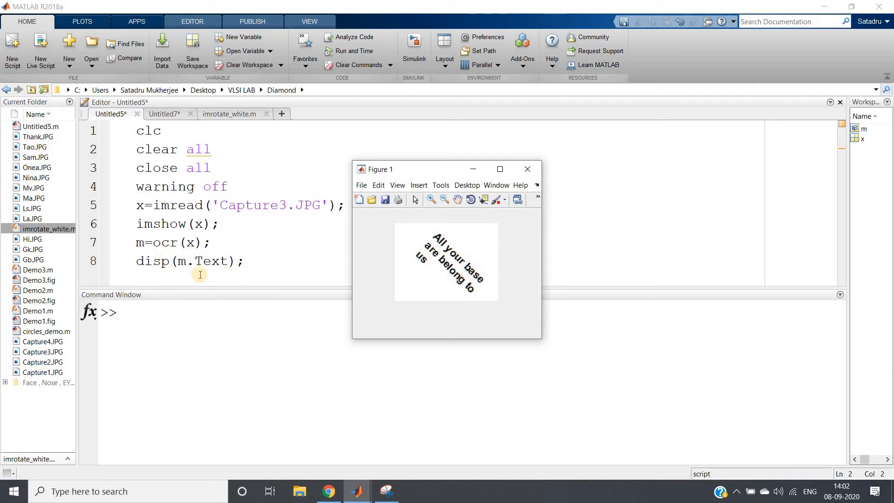
mouse_move(176, 340)
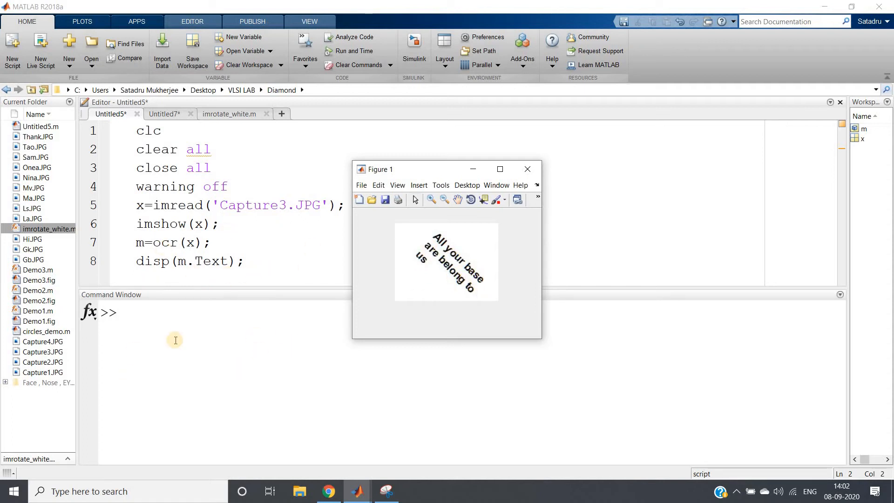
left_click(526, 169)
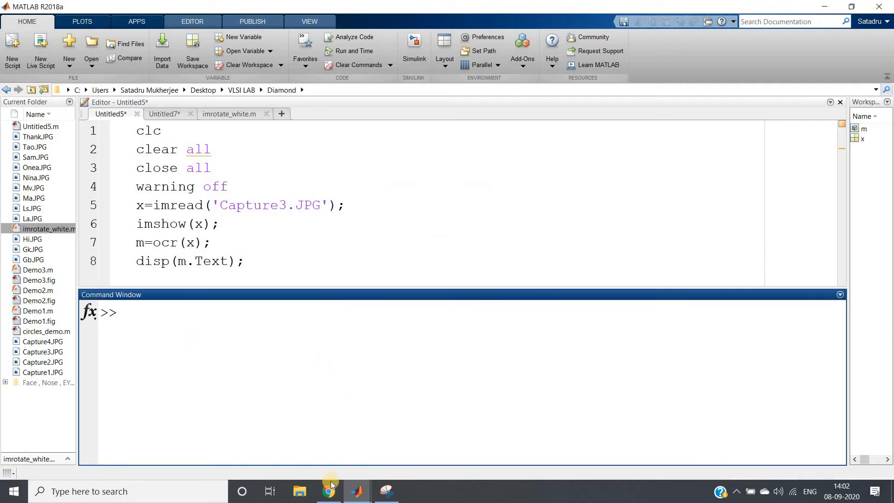
left_click(328, 491)
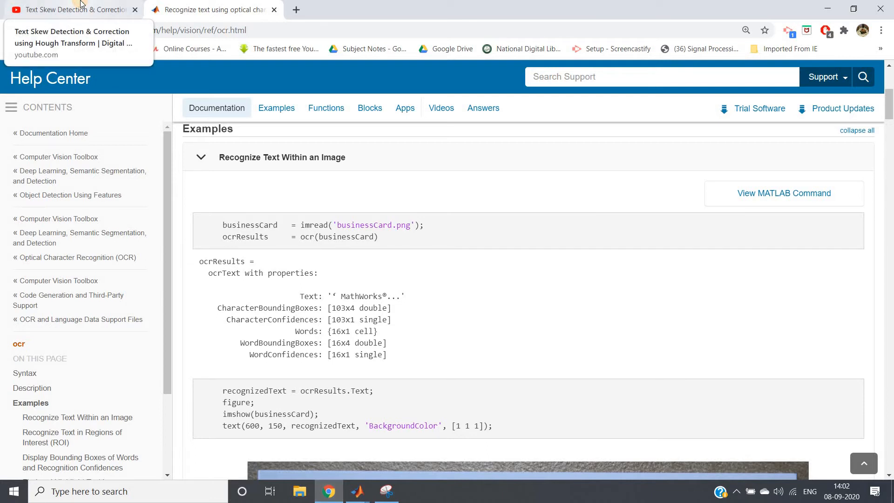
- Scroll the YouTube Hough skew-correction video down to its pinned code comment
left_click(68, 9)
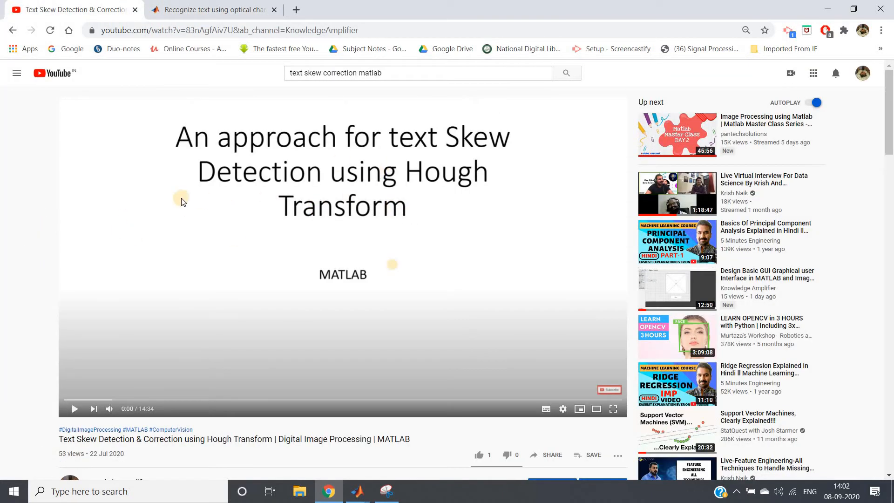
mouse_move(432, 185)
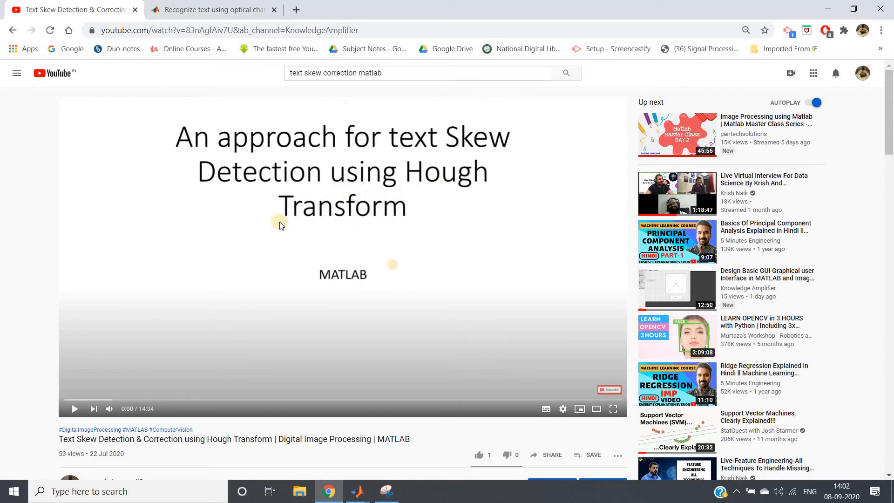
scroll("down", 3)
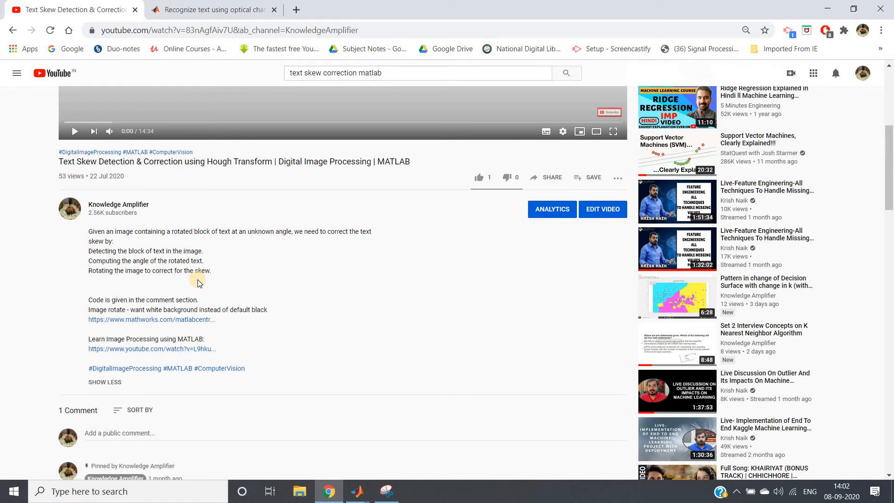
scroll("down", 3)
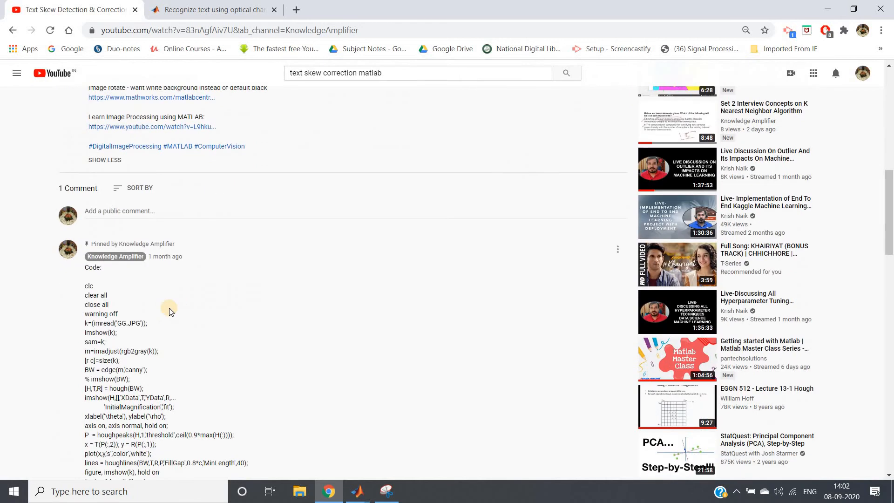
scroll("down", 3)
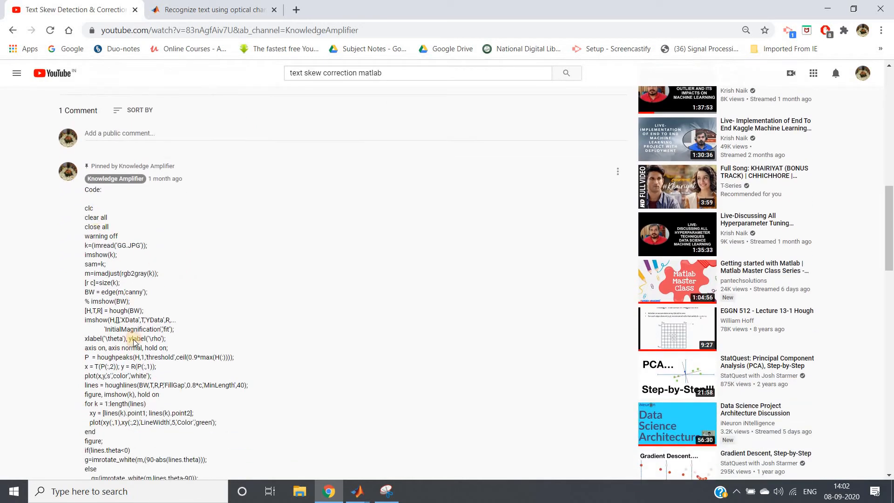
scroll("down", 3)
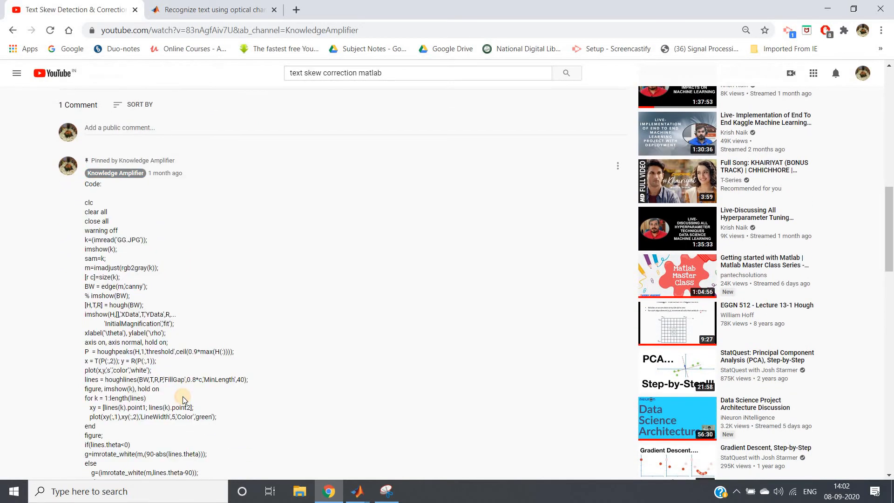
scroll("down", 3)
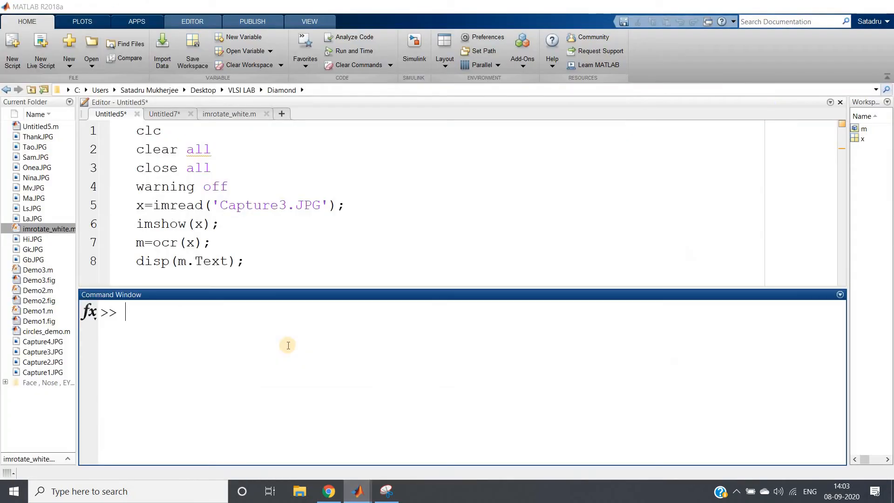
- Look over the imrotate_white helper function and switch to the Untitled7 deskew script
left_click(161, 242)
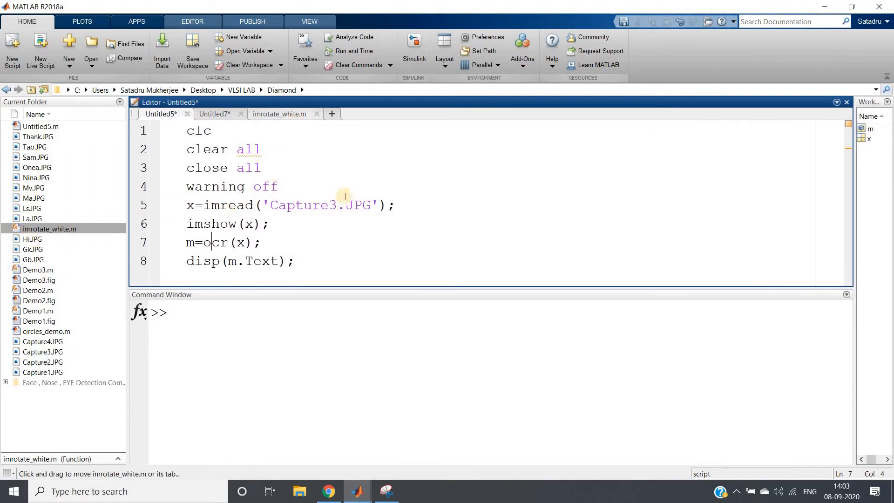
left_click(279, 114)
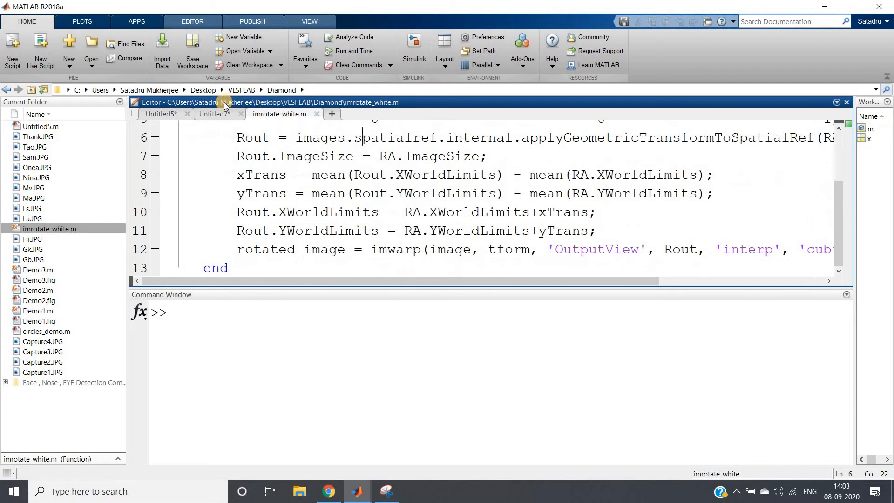
left_click(216, 113)
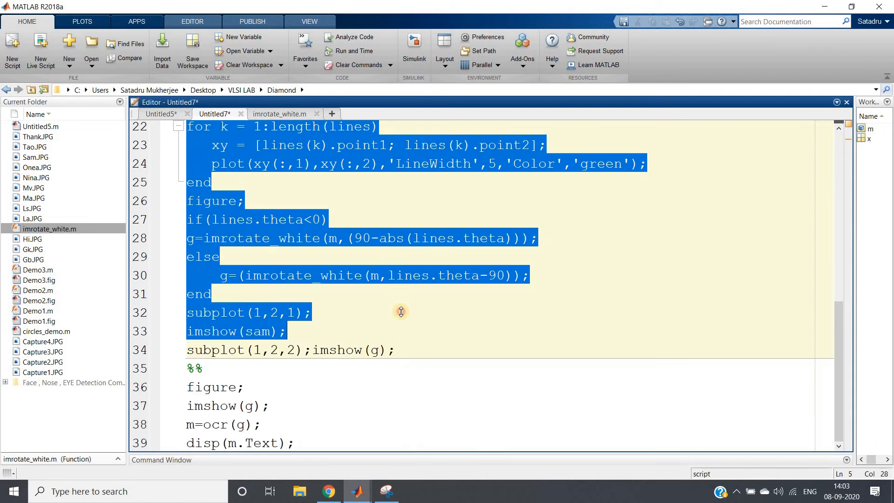
- Run the Hough deskew section to show the tilted text beside its straightened version, then close the figure
left_click(395, 350)
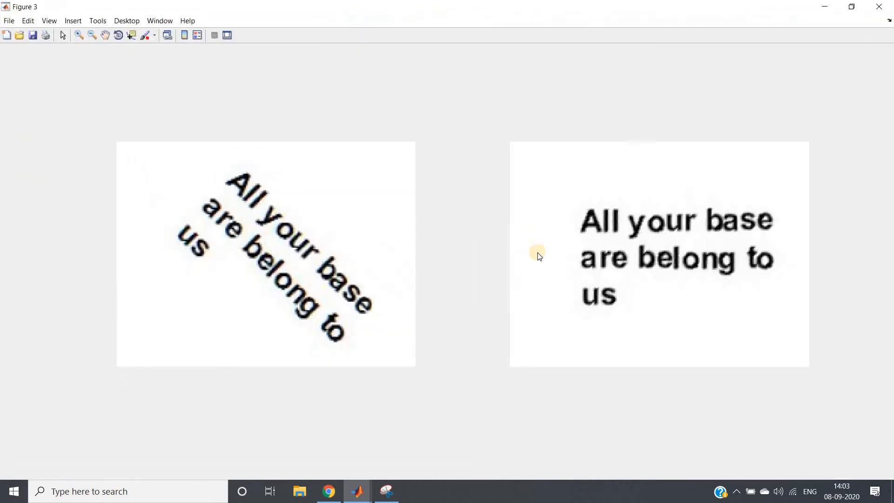
mouse_move(823, 236)
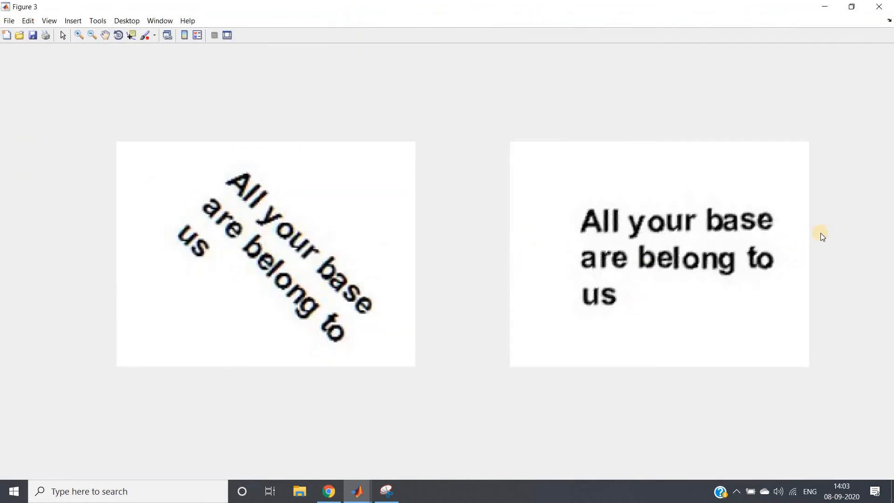
mouse_move(501, 352)
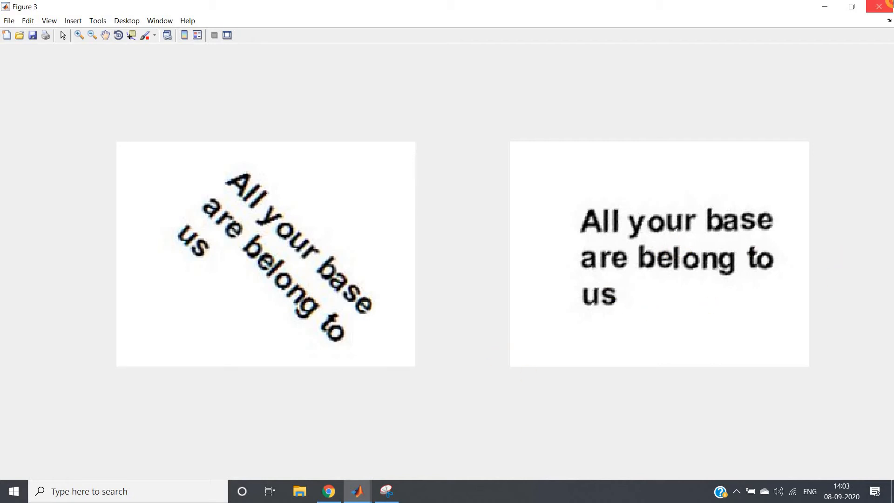
left_click(356, 491)
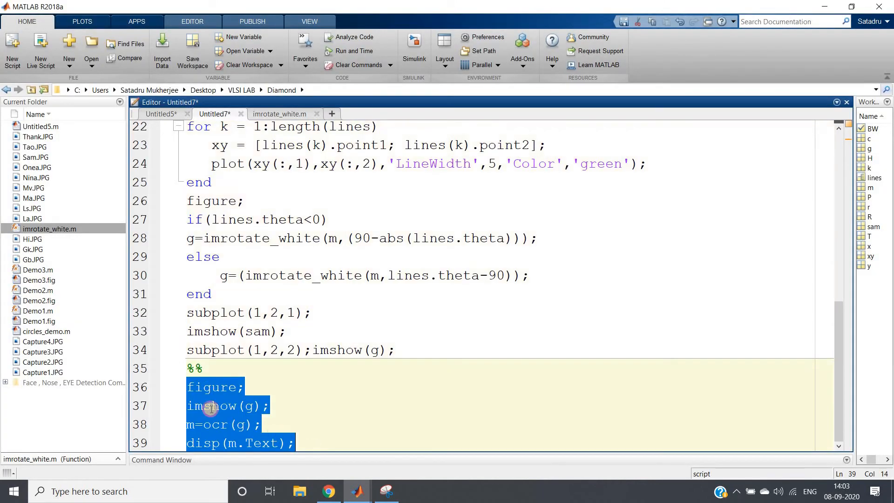
- Run the OCR section so 'All your base are belong to us' prints in the Command Window
left_click(254, 405)
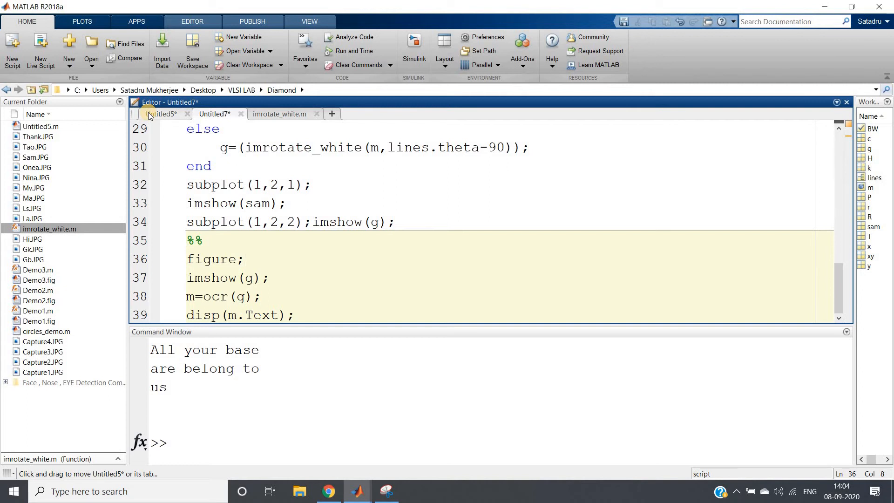
- Rerun the deskew script on the GMSE Imaging barcode image and enlarge Figure 3 to compare
left_click(161, 113)
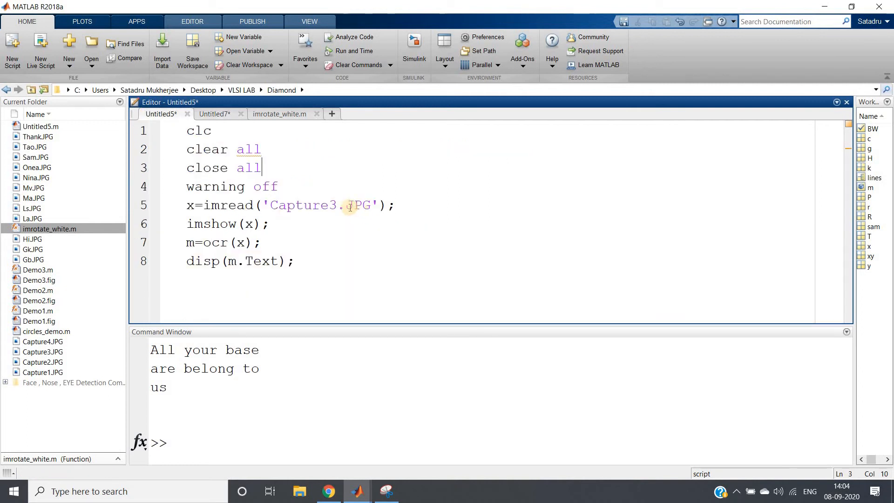
key("ctrl+a")
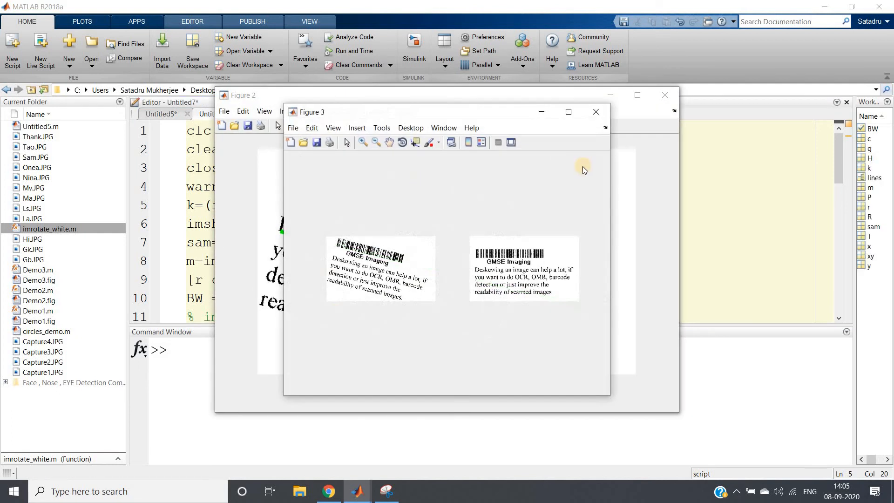
left_click(568, 111)
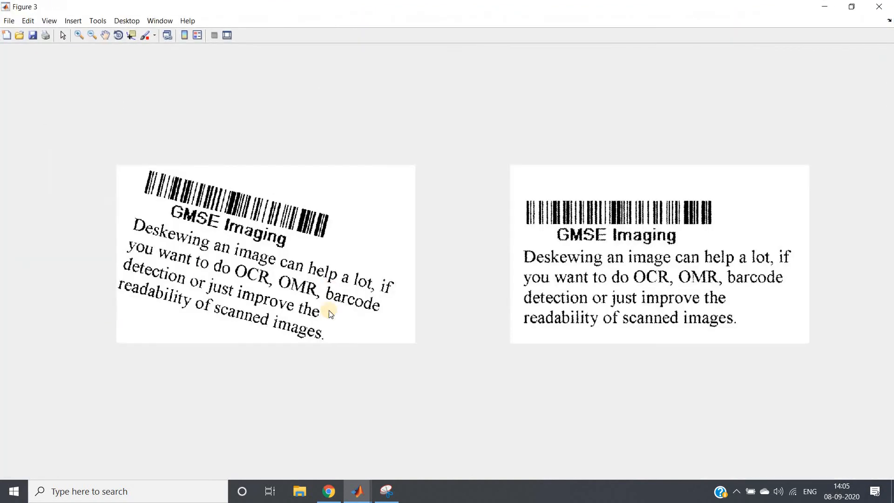
mouse_move(717, 309)
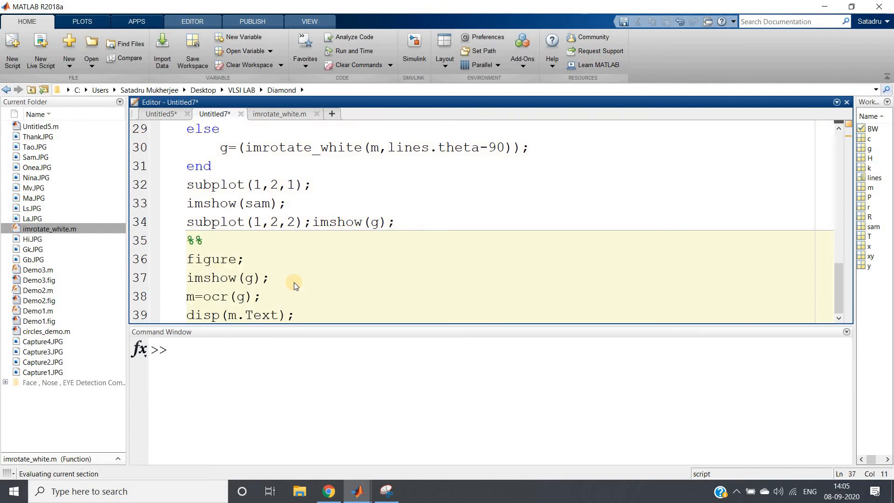
- Run OCR on the straightened barcode image to print 'GMSE Imaging' and its deskewing paragraph
key("F5")
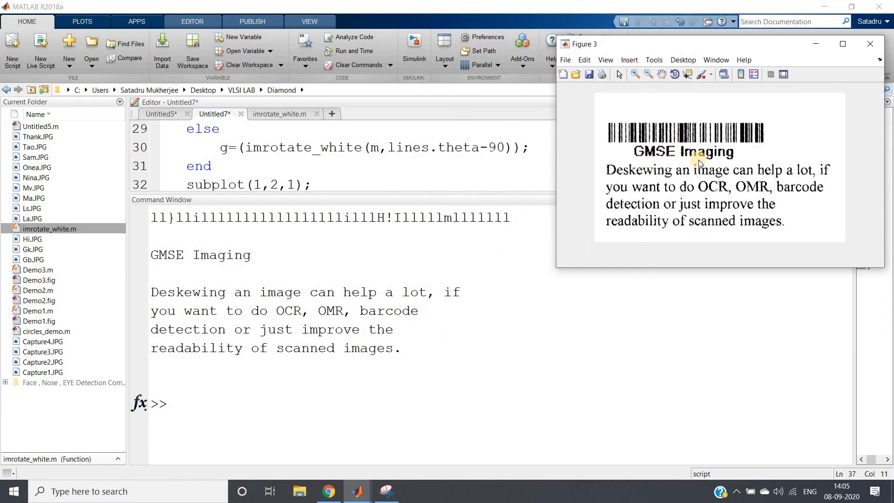
mouse_move(269, 255)
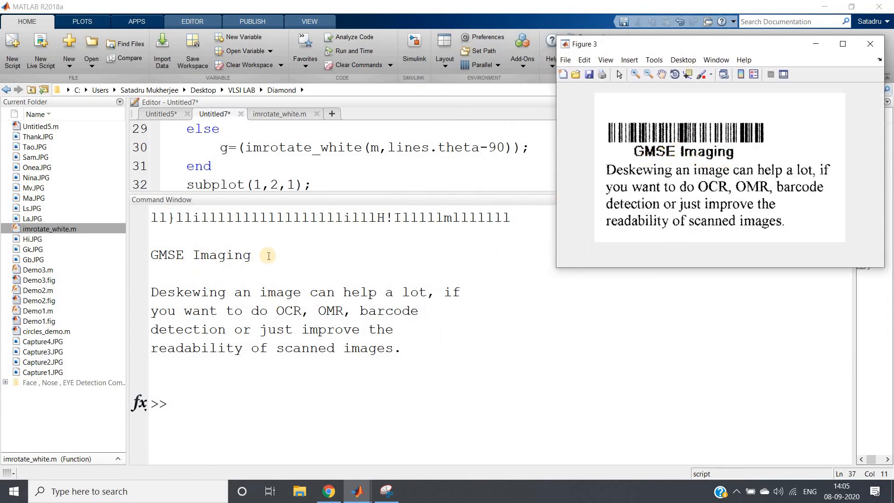
mouse_move(361, 292)
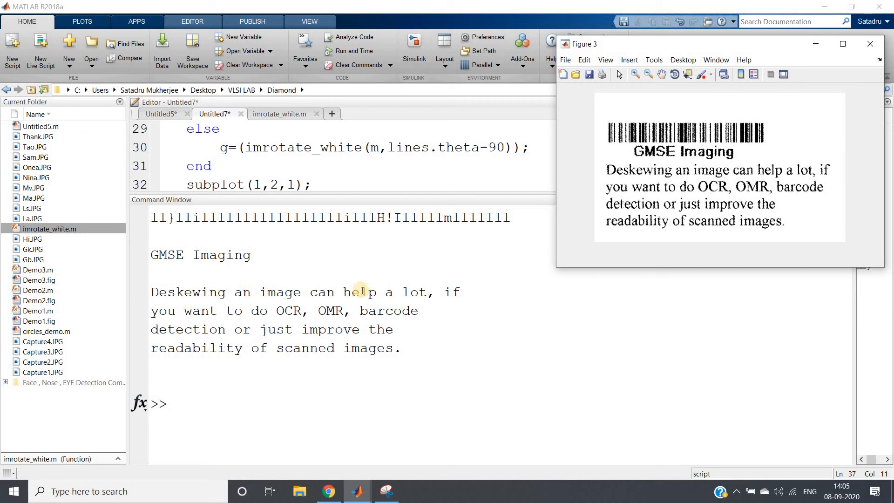
mouse_move(707, 180)
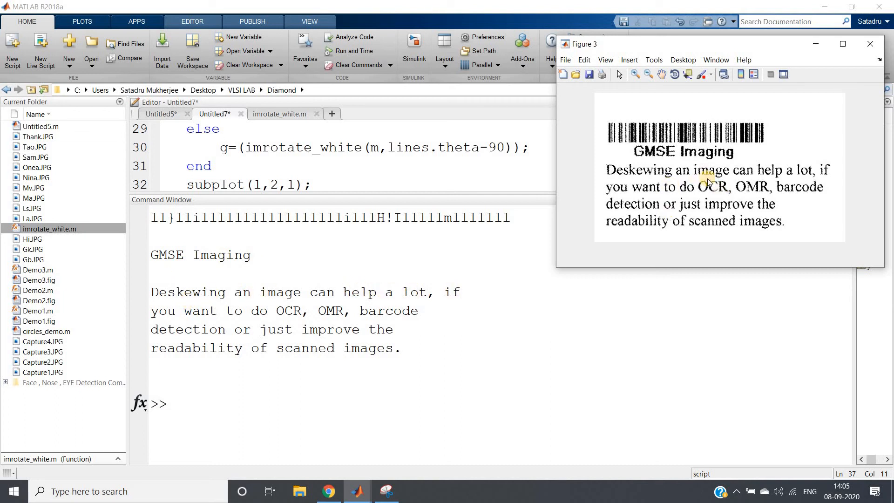
mouse_move(827, 177)
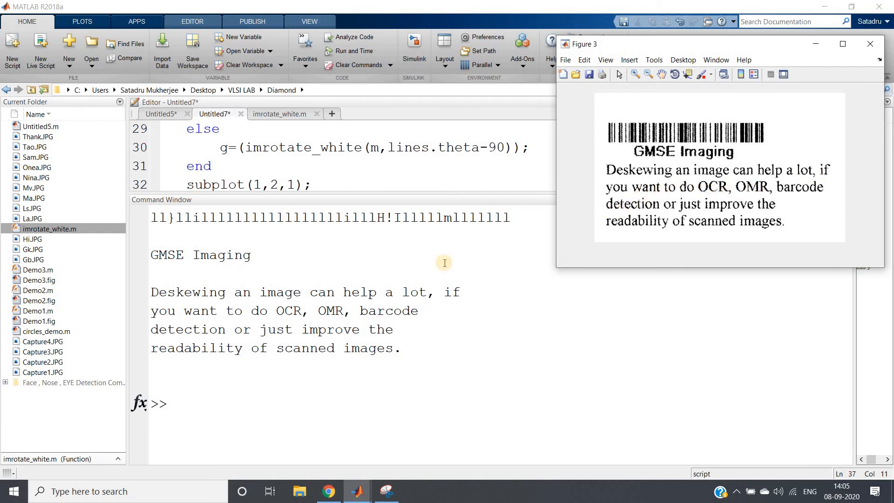
mouse_move(720, 234)
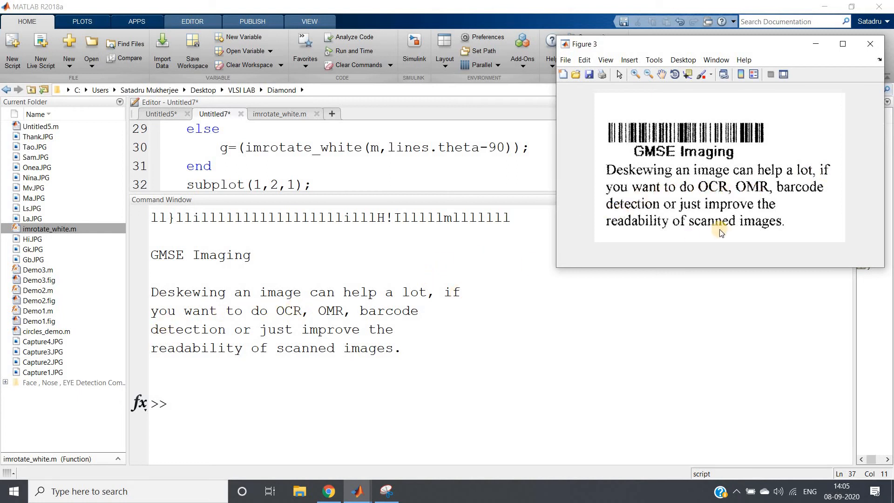
mouse_move(650, 215)
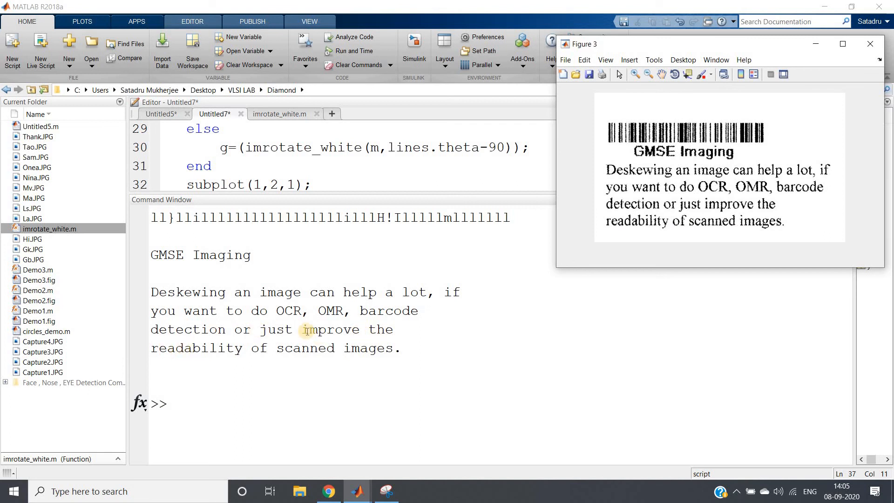
mouse_move(313, 384)
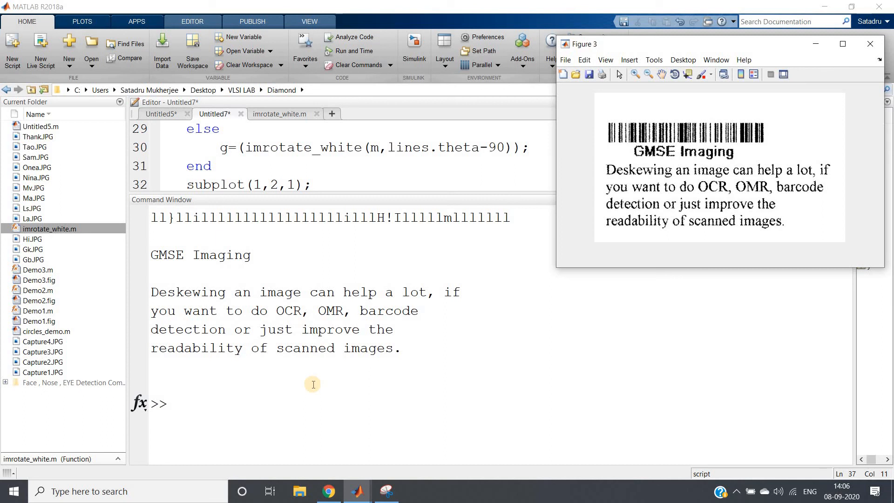
mouse_move(321, 367)
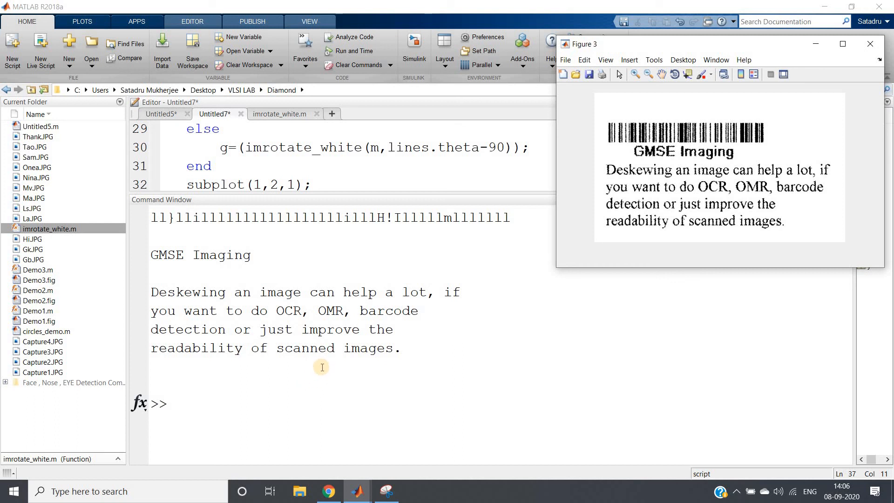